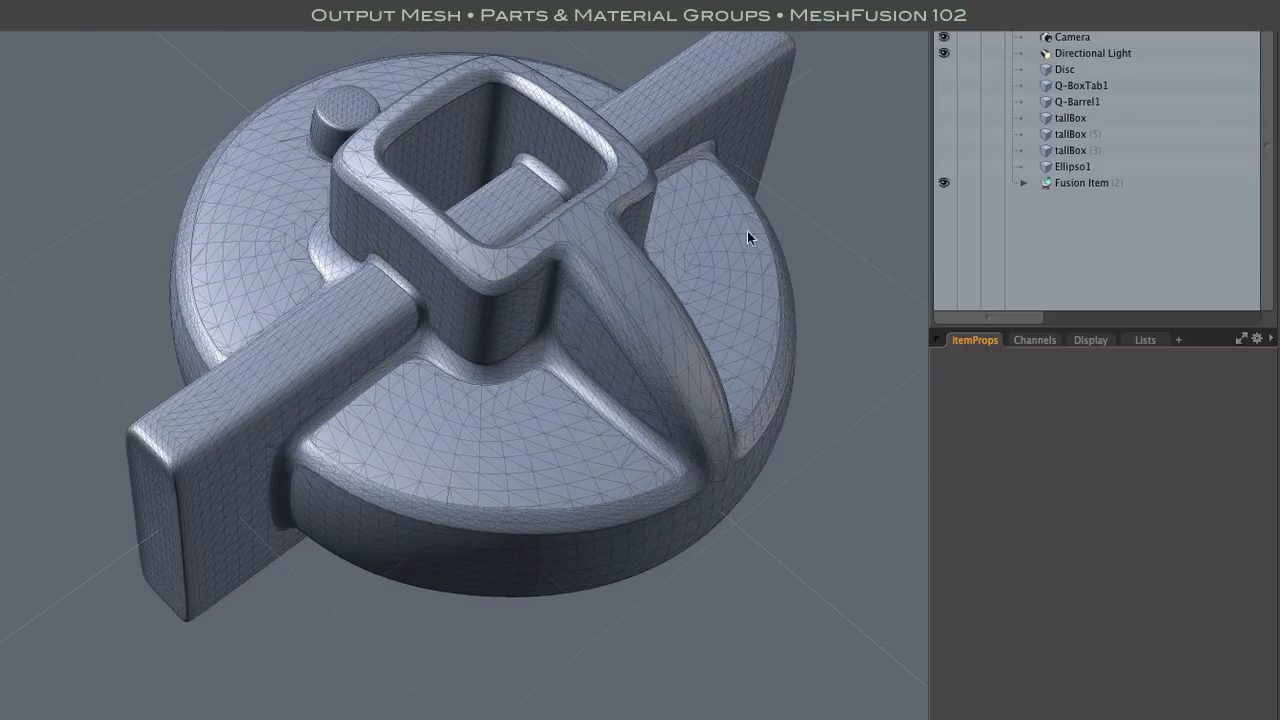
# Step: Set the Fusion Item's Mesh Mode to Airtight Final w/Parts
pyautogui.click(1080, 182)
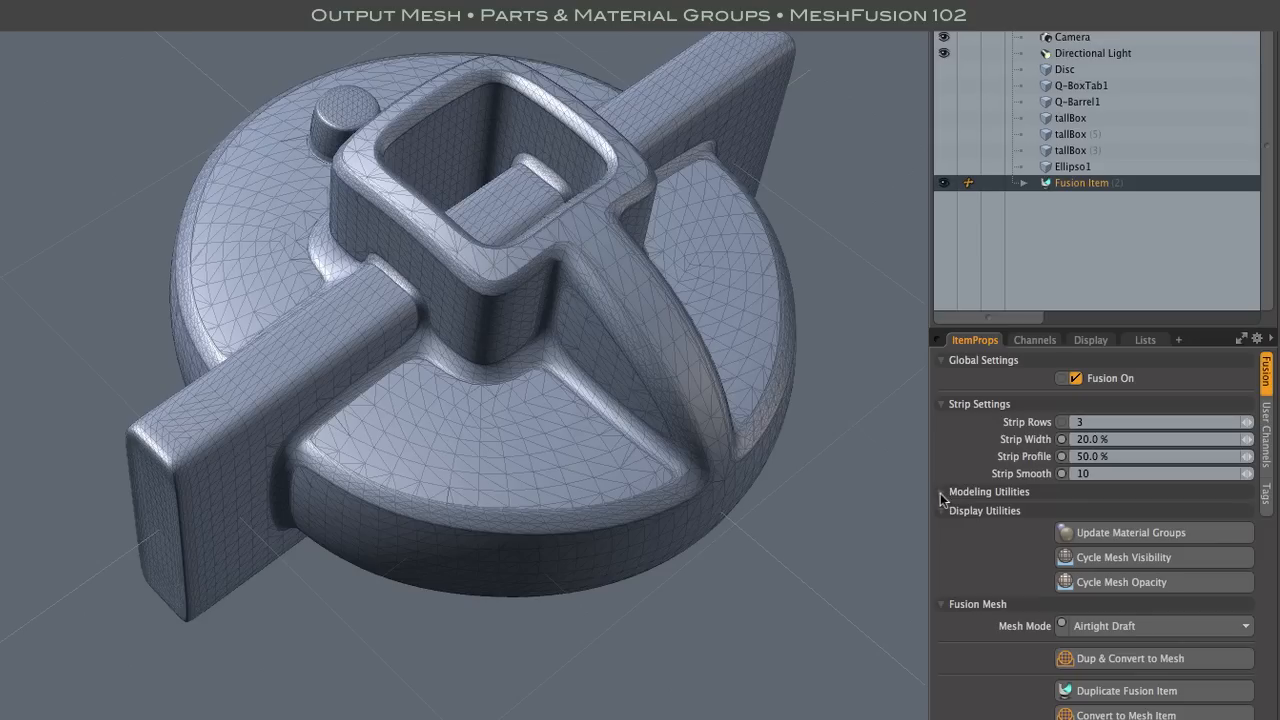
pyautogui.click(1156, 624)
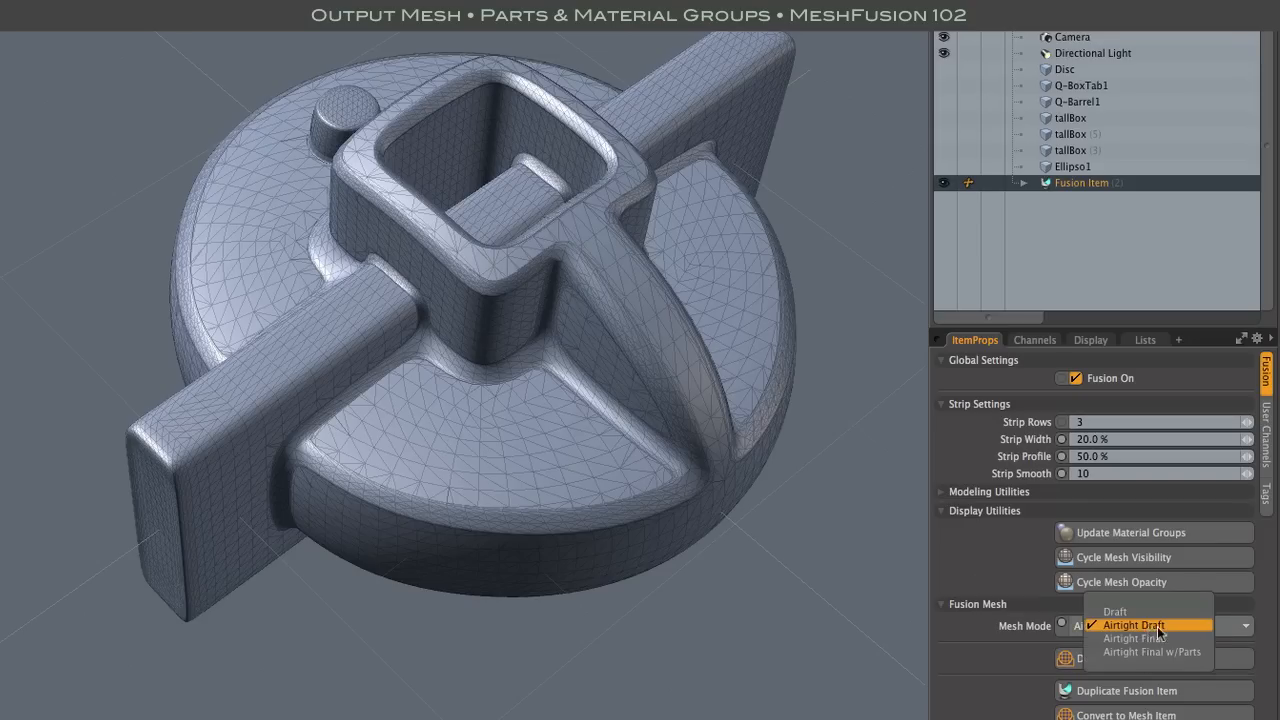
pyautogui.moveTo(1158, 664)
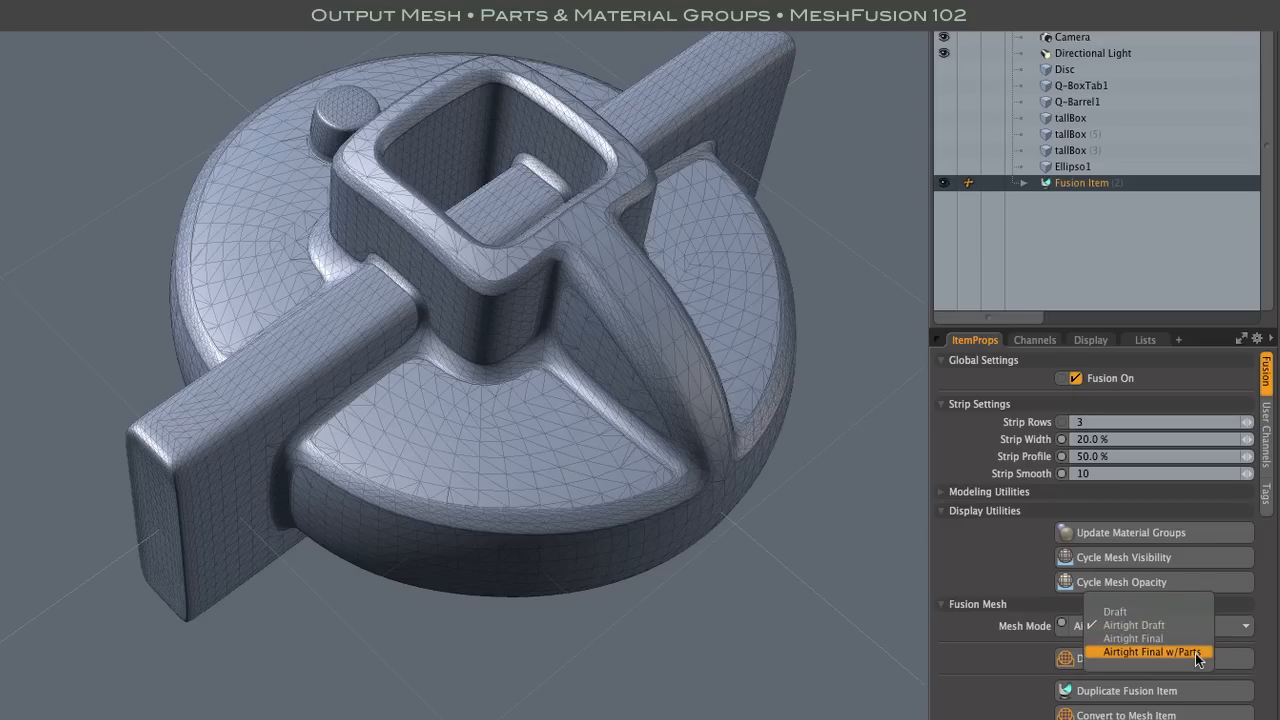
pyautogui.click(1150, 648)
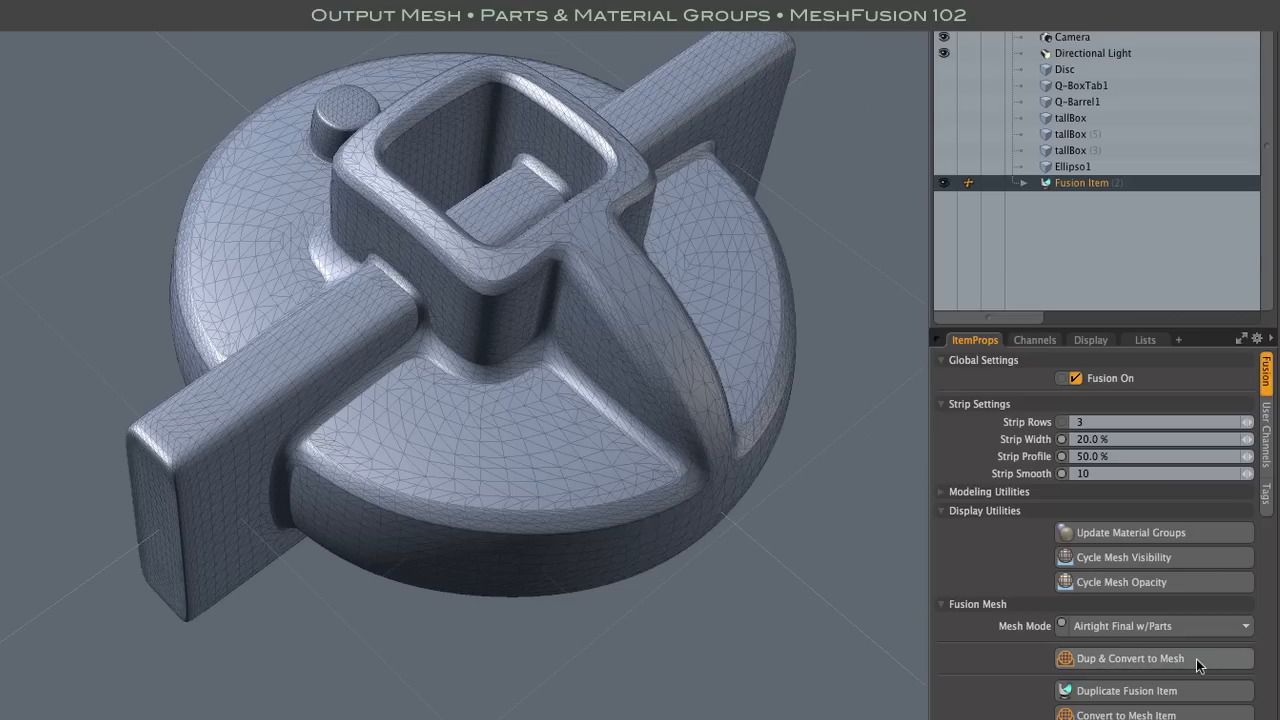
# Step: Dup & Convert the fusion to 'Fusion Item Mesh' with Duplicate Original, Merge Vertices and Create Material Groups
pyautogui.click(1128, 660)
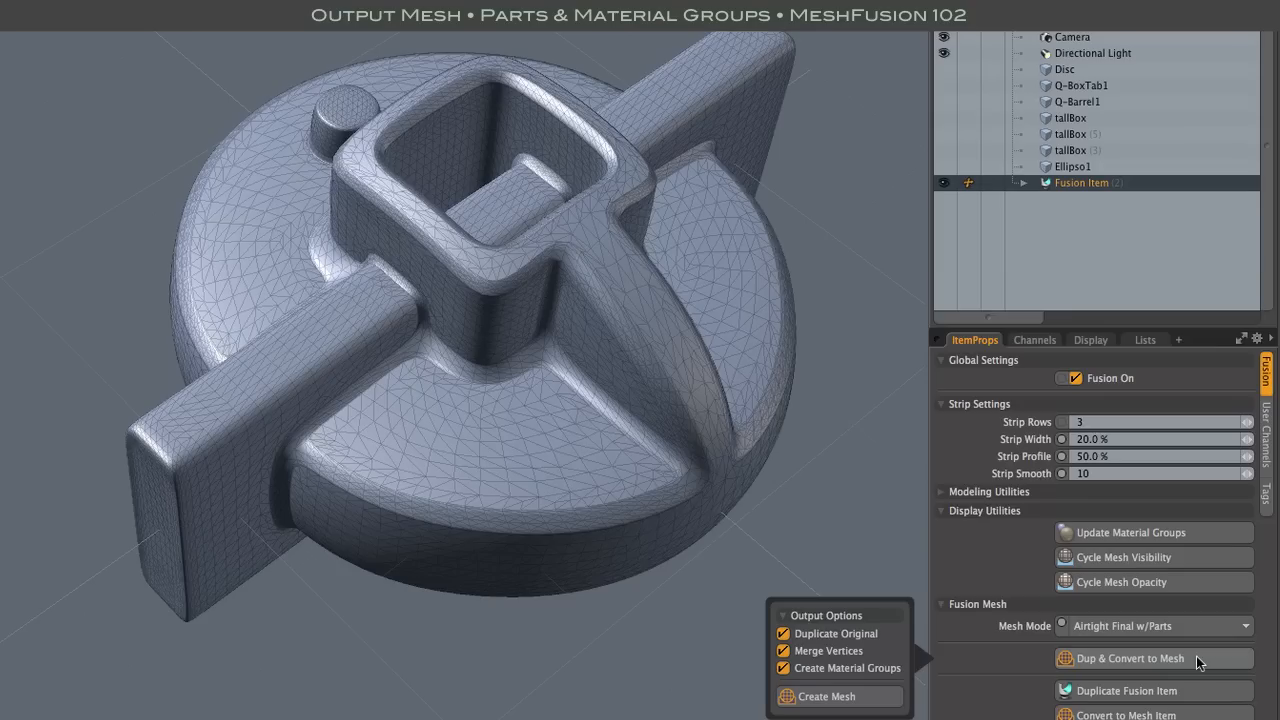
pyautogui.moveTo(826, 696)
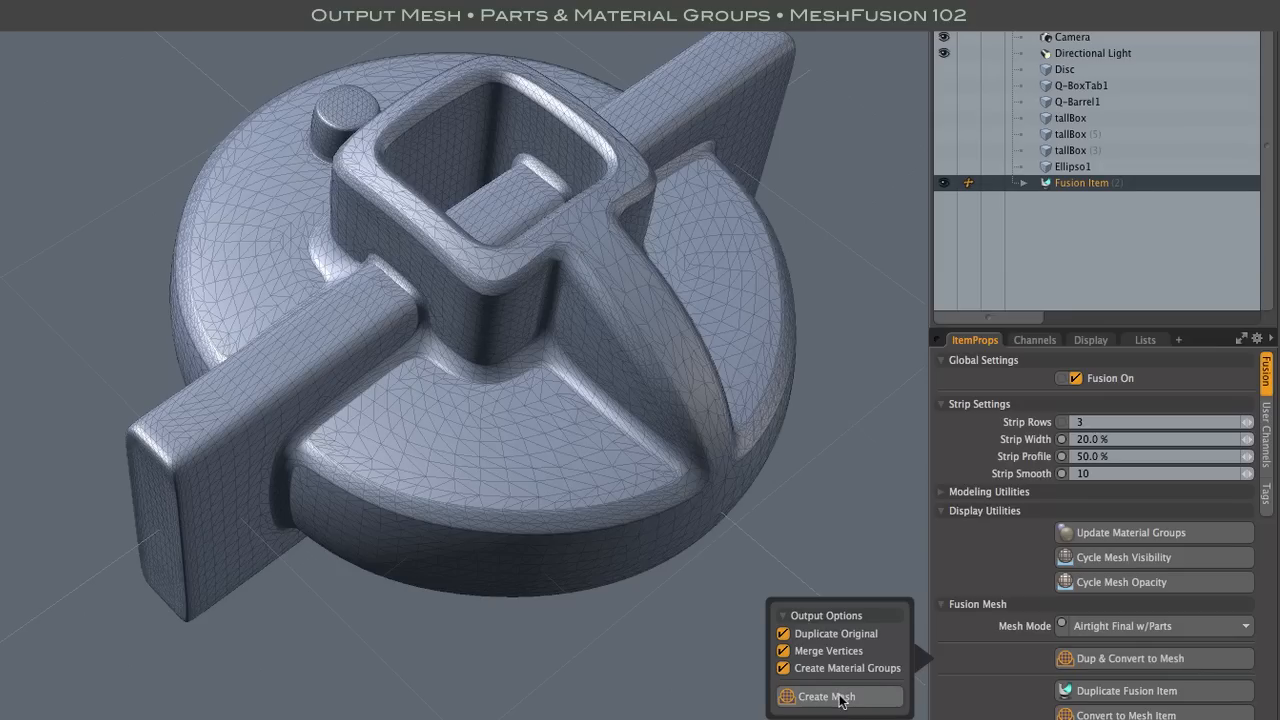
pyautogui.click(836, 696)
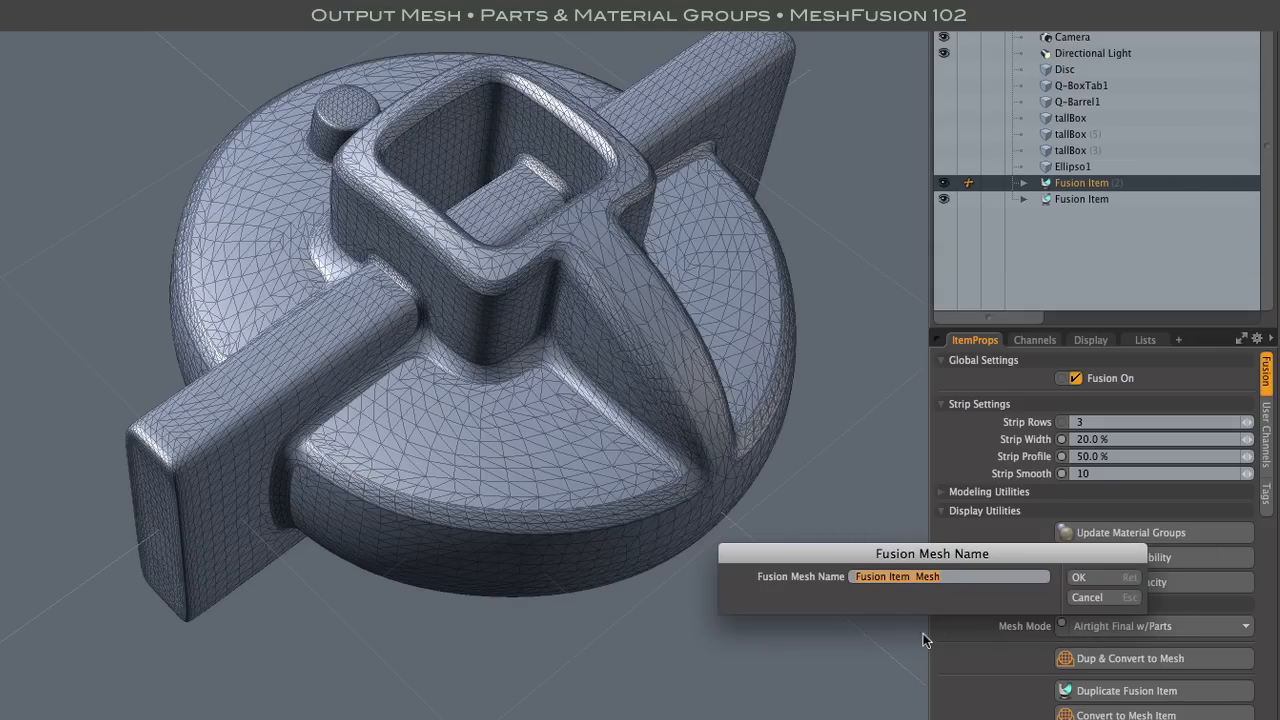
pyautogui.click(1080, 576)
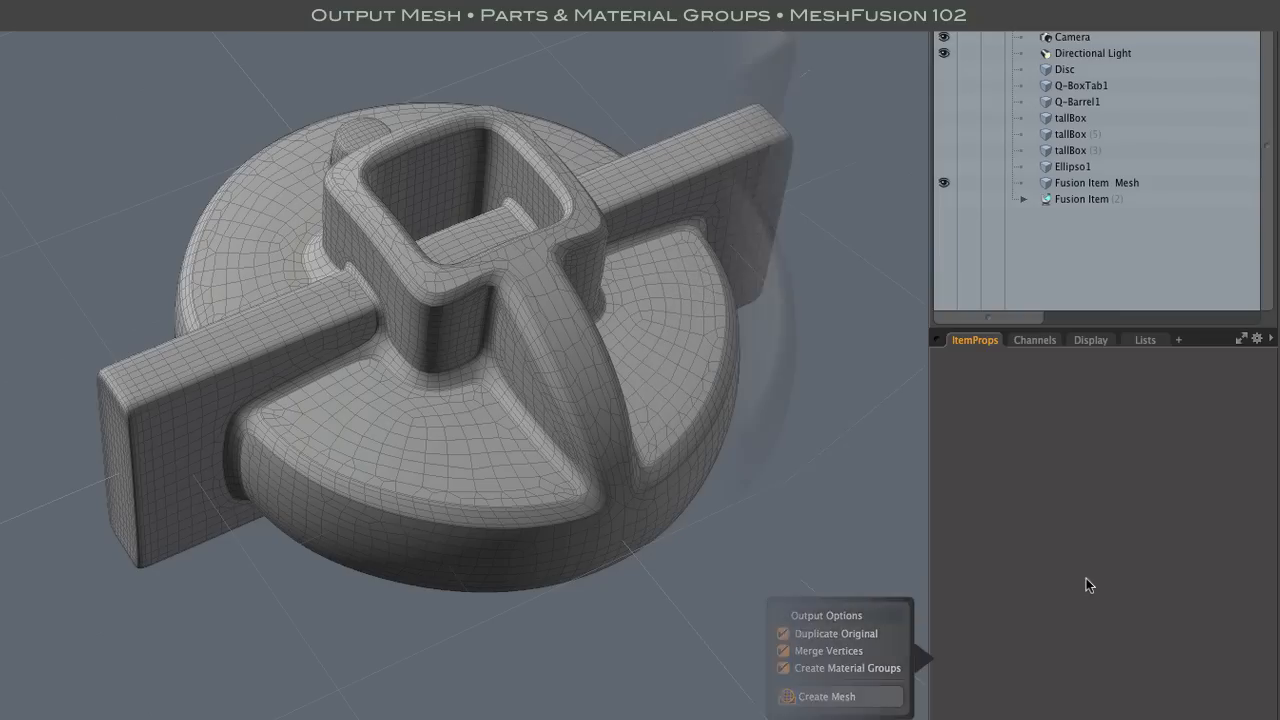
# Step: Expand Statistics > Polygons > Part and isolate the Disc 001 part polygons on the mesh
pyautogui.click(826, 696)
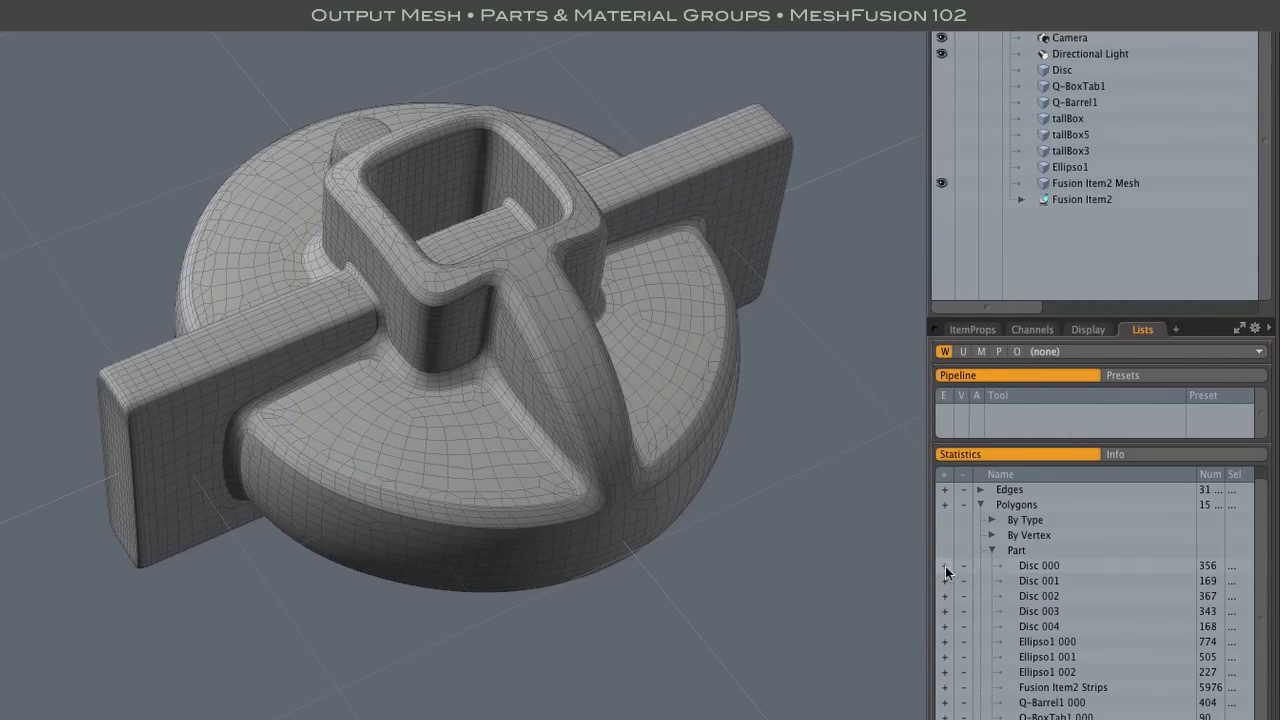
pyautogui.click(1040, 564)
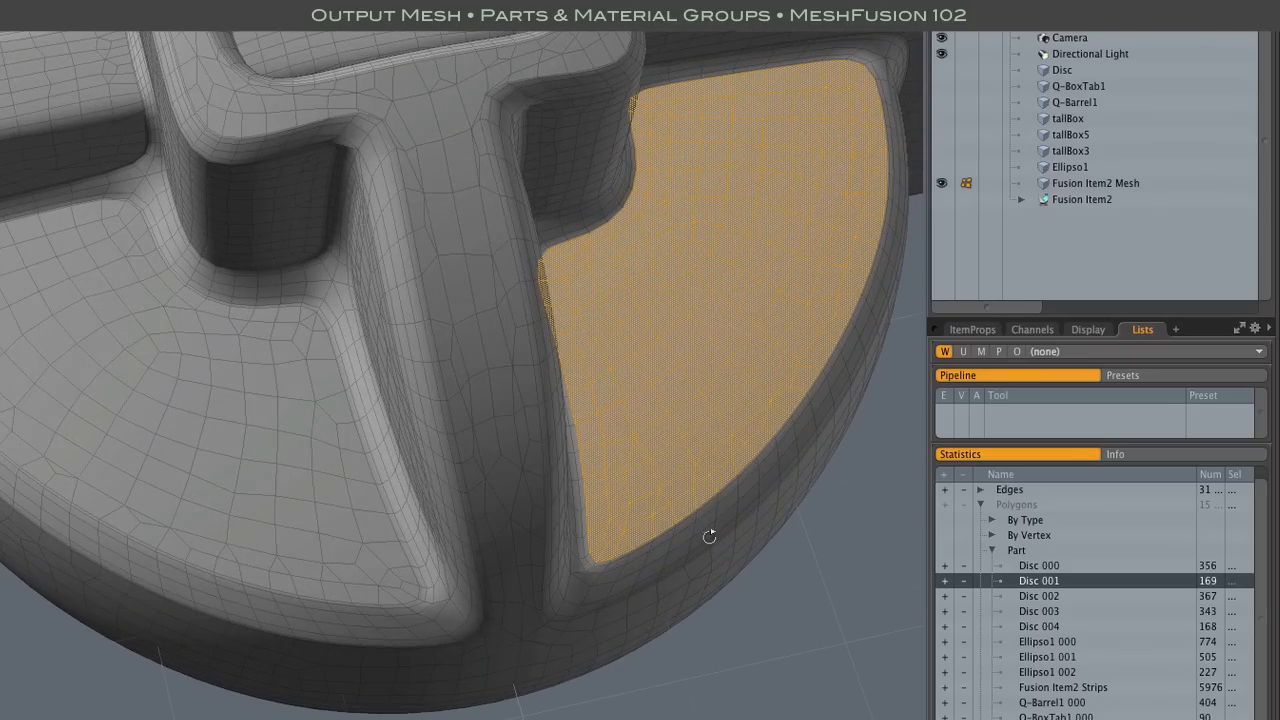
pyautogui.moveTo(708, 536); pyautogui.dragTo(460, 480)
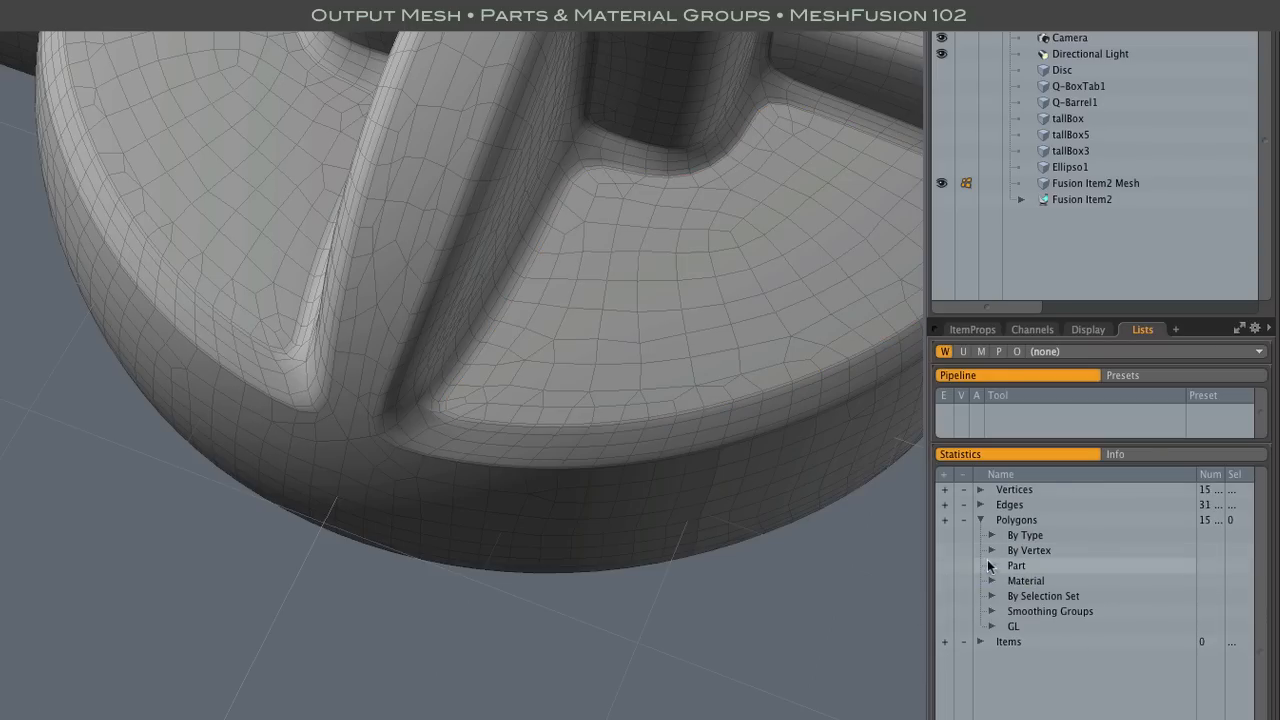
# Step: List the Material polygon groups and inspect the Disc material surfaces on the model
pyautogui.click(994, 580)
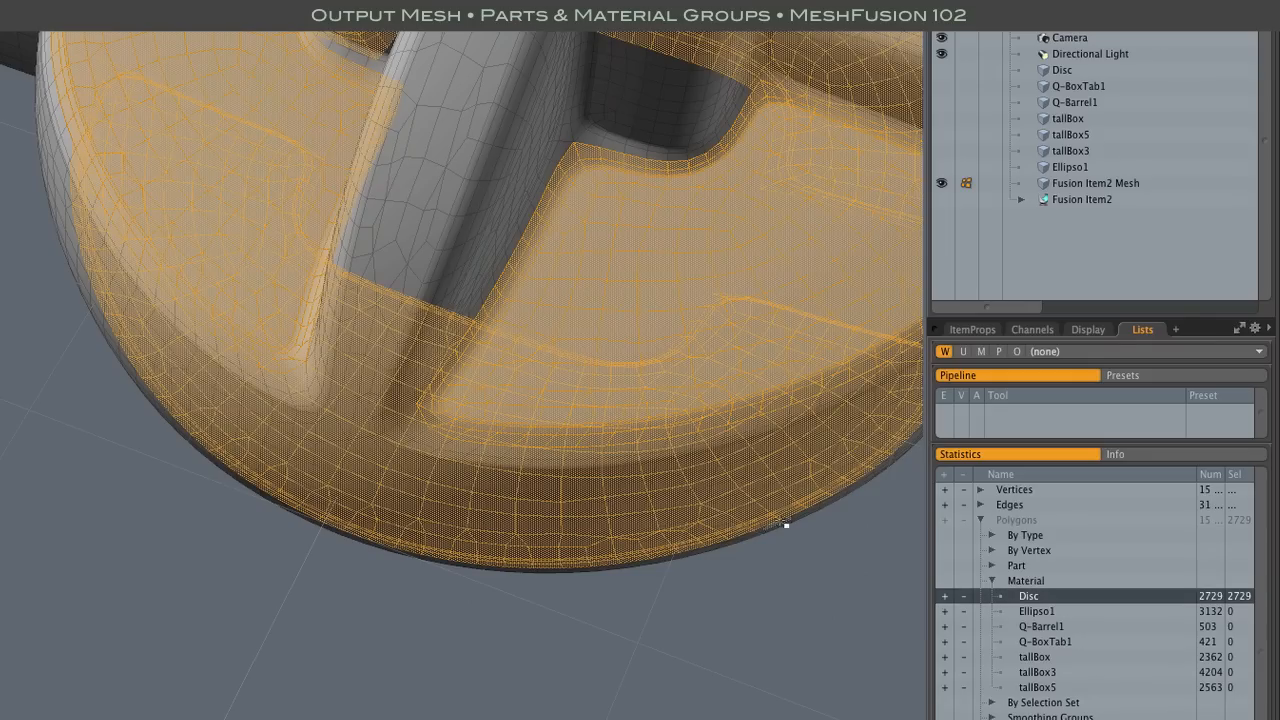
pyautogui.moveTo(784, 528); pyautogui.dragTo(648, 482)
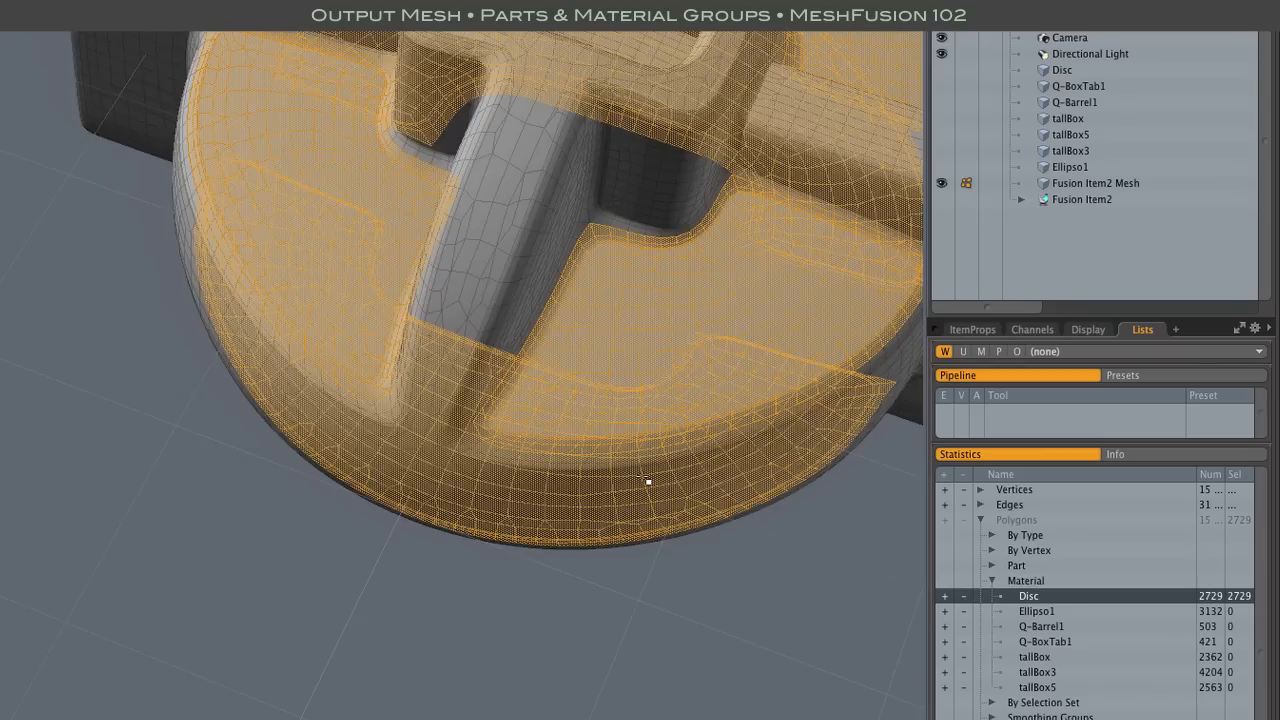
pyautogui.moveTo(648, 482); pyautogui.dragTo(664, 468)
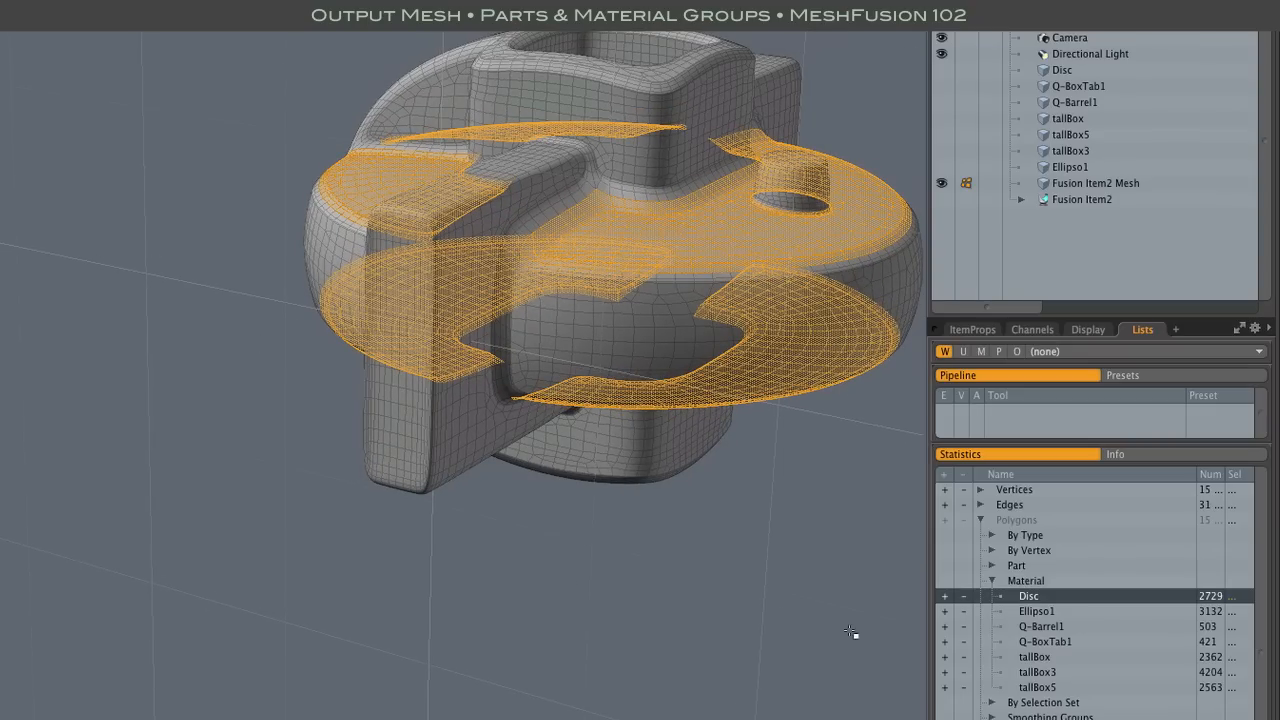
# Step: Isolate the Ellipso1, Q-Barrel1, Q-BoxTab1 and tallBox material groups in turn
pyautogui.click(1036, 612)
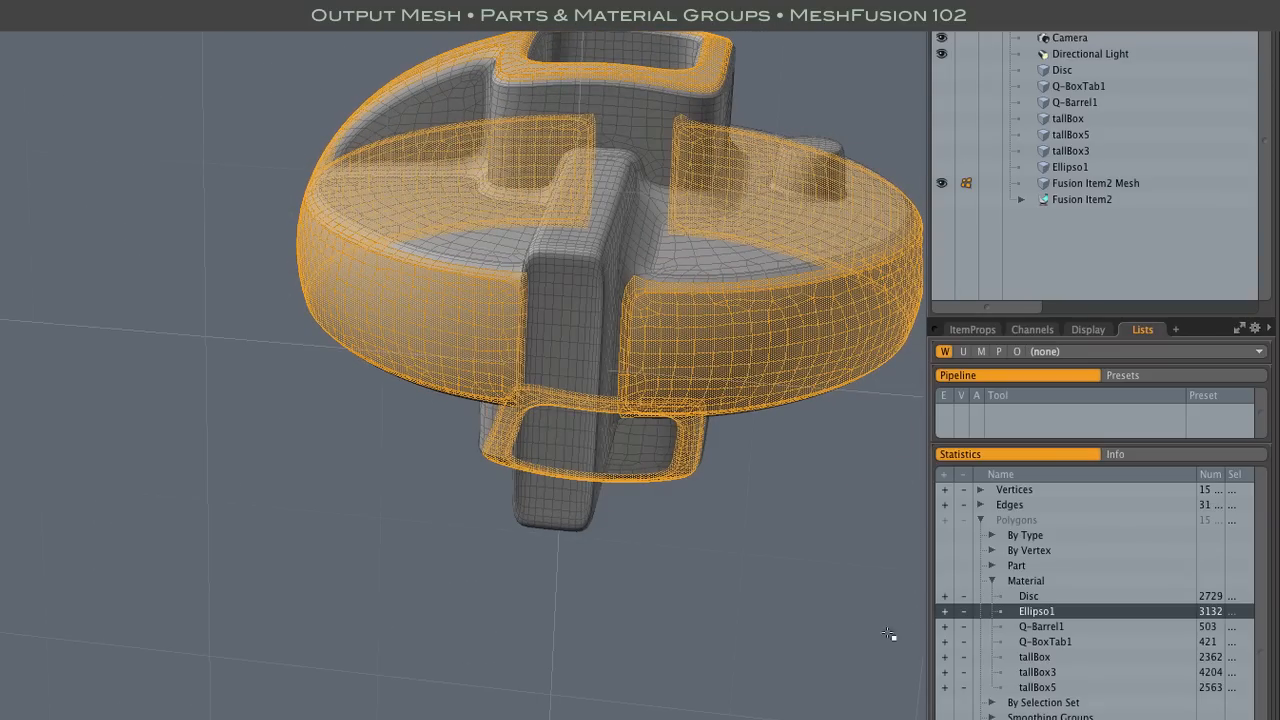
pyautogui.click(1040, 626)
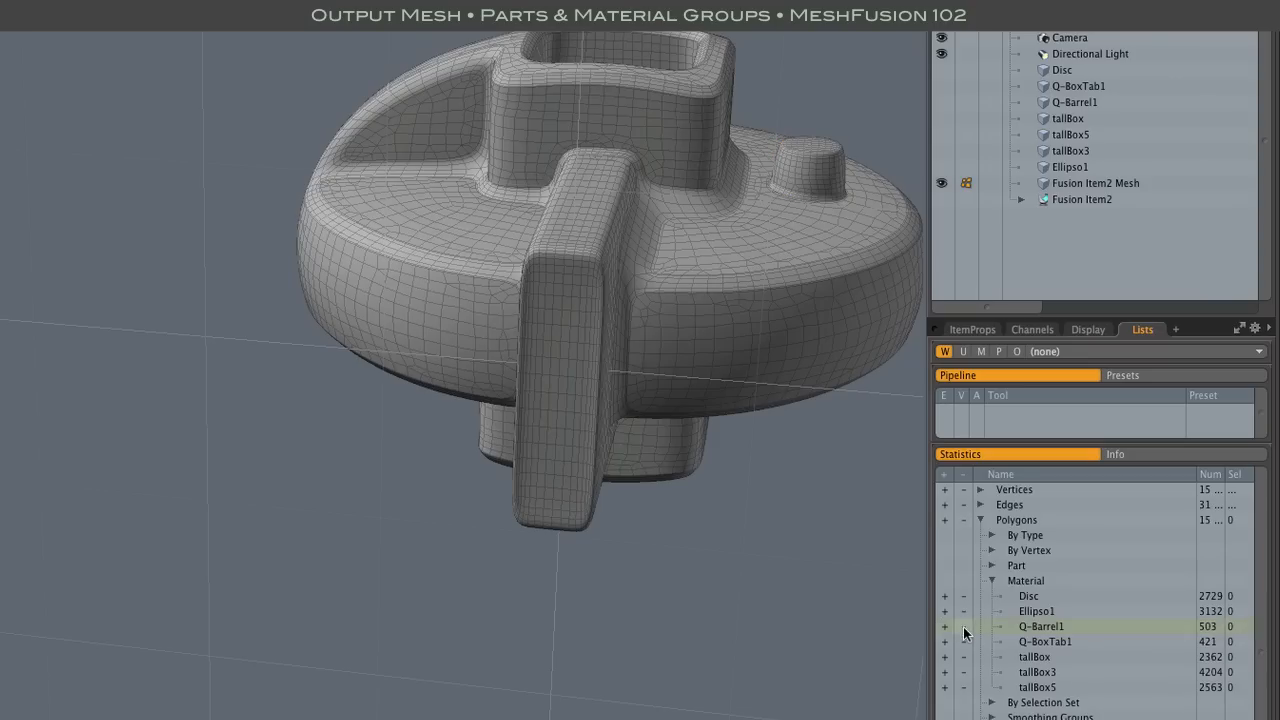
pyautogui.click(1056, 640)
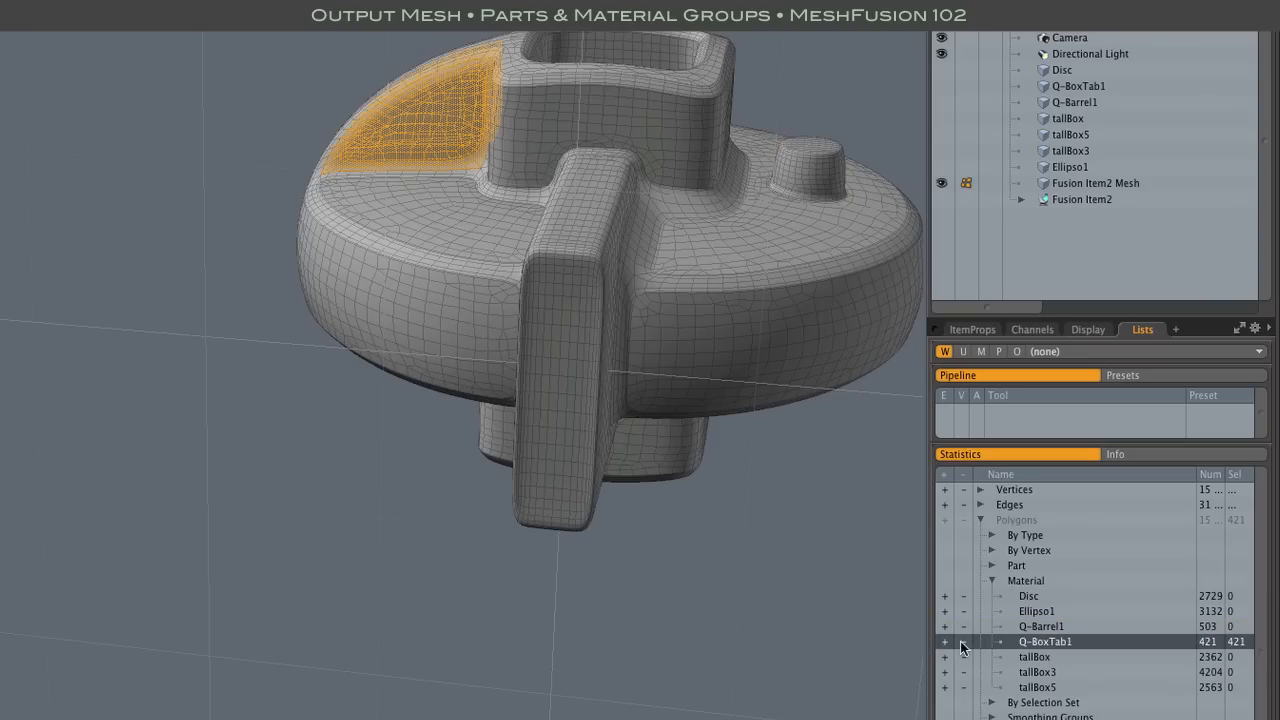
pyautogui.click(1040, 656)
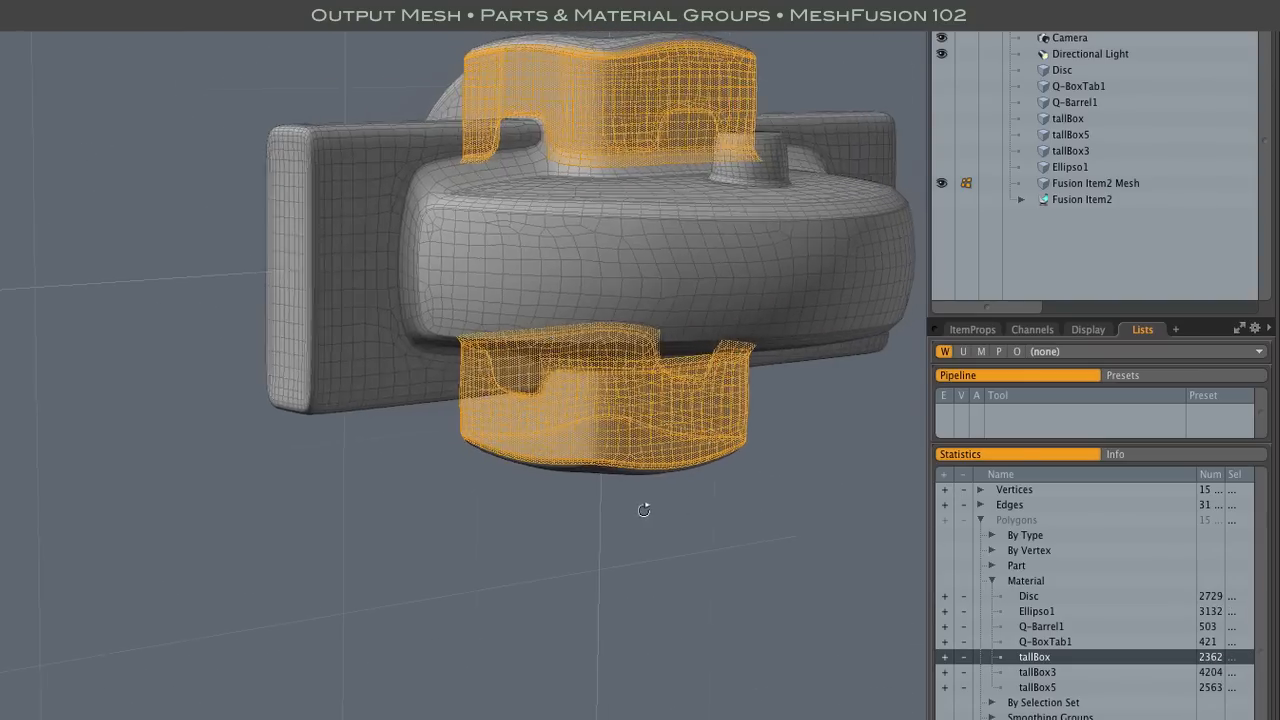
pyautogui.moveTo(644, 510); pyautogui.dragTo(740, 546)
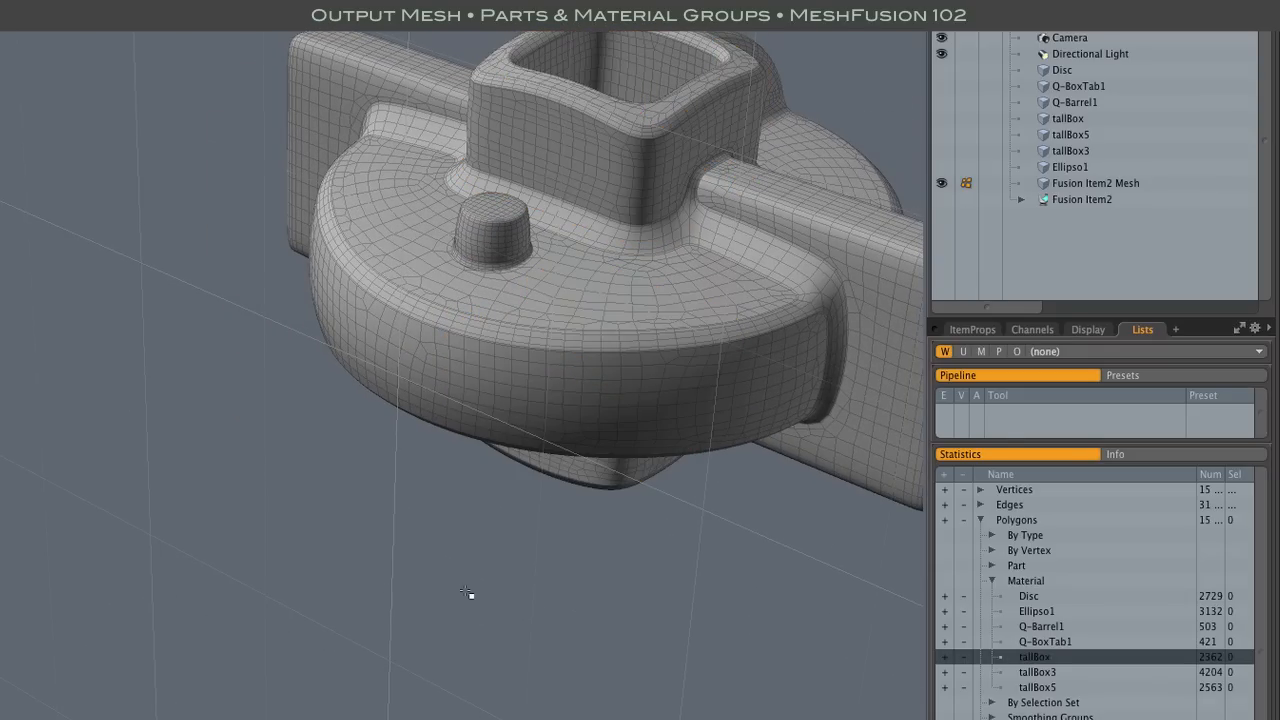
pyautogui.moveTo(576, 558)
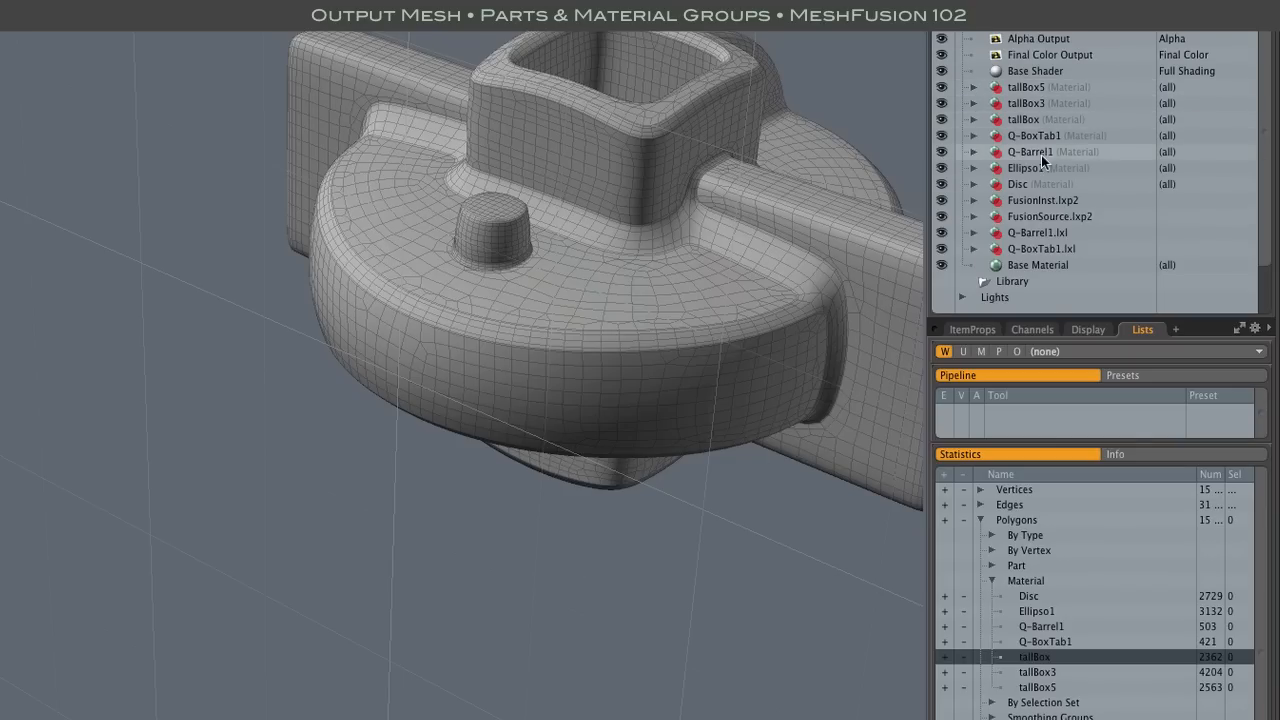
pyautogui.moveTo(1038, 184)
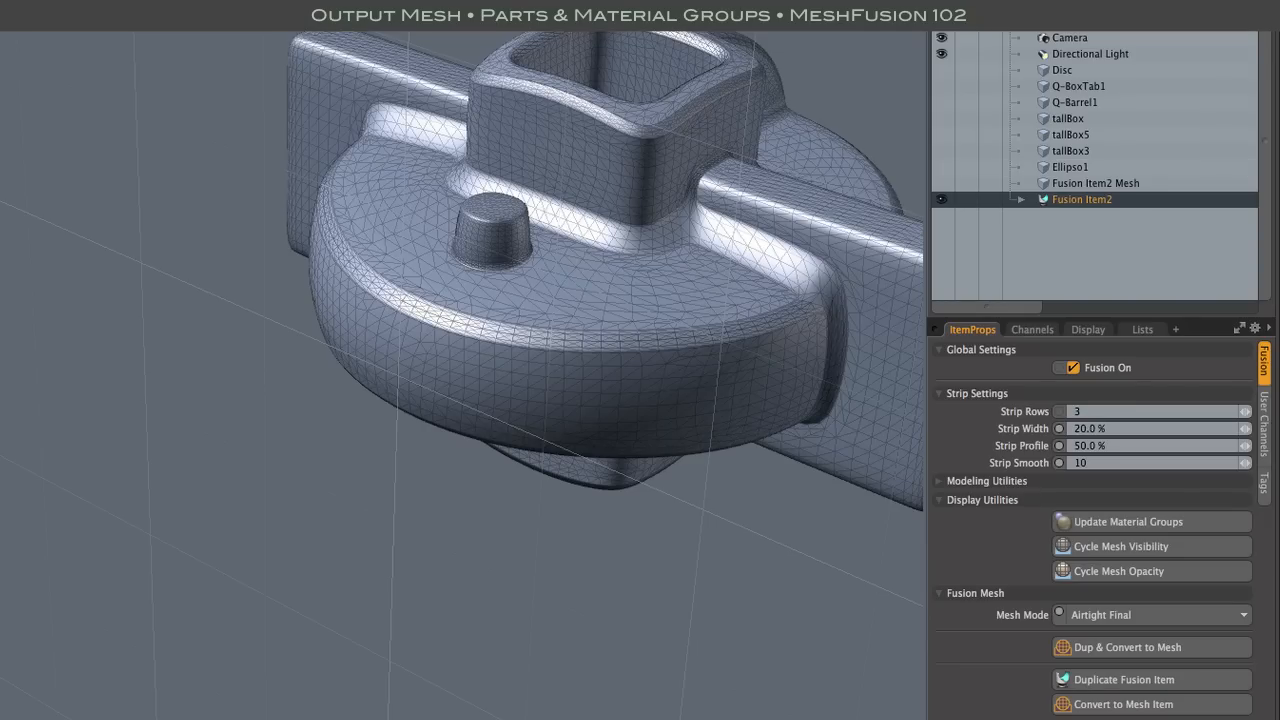
pyautogui.moveTo(1132, 364)
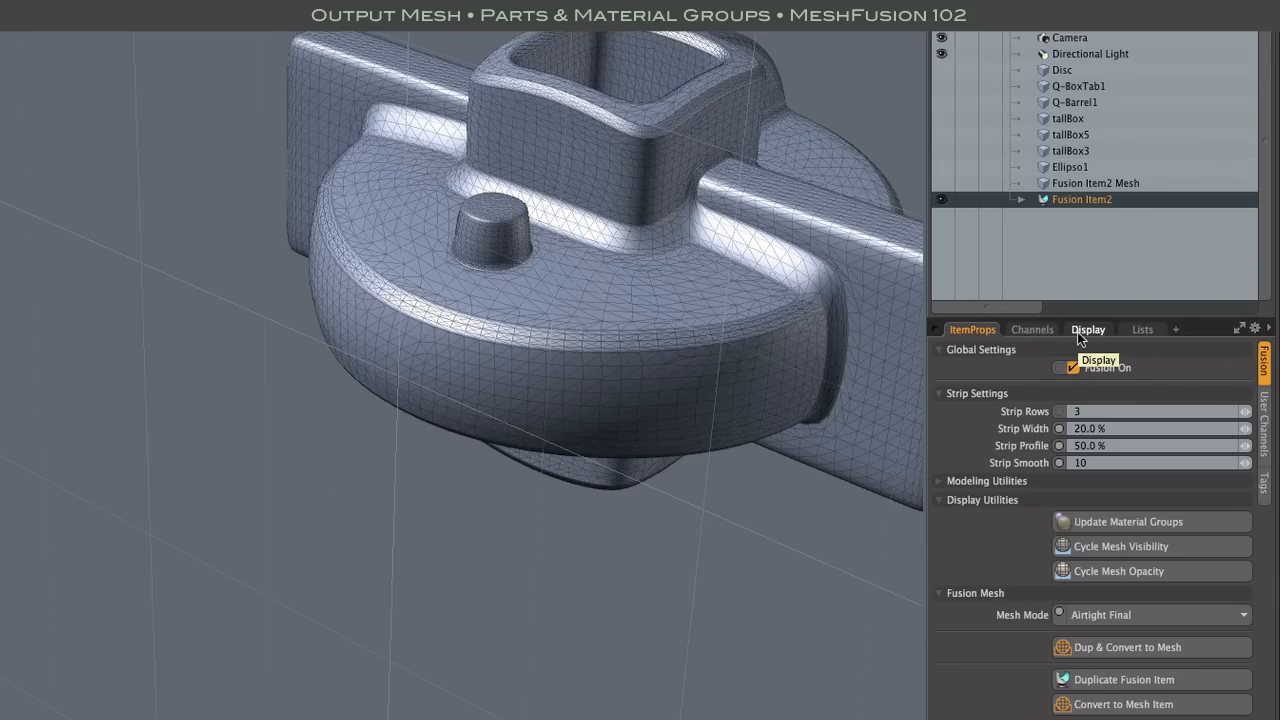
# Step: Select Fusion Item2 Mesh and isolate its Fusion Item2 Strips part group (5976 polygons)
pyautogui.click(1142, 328)
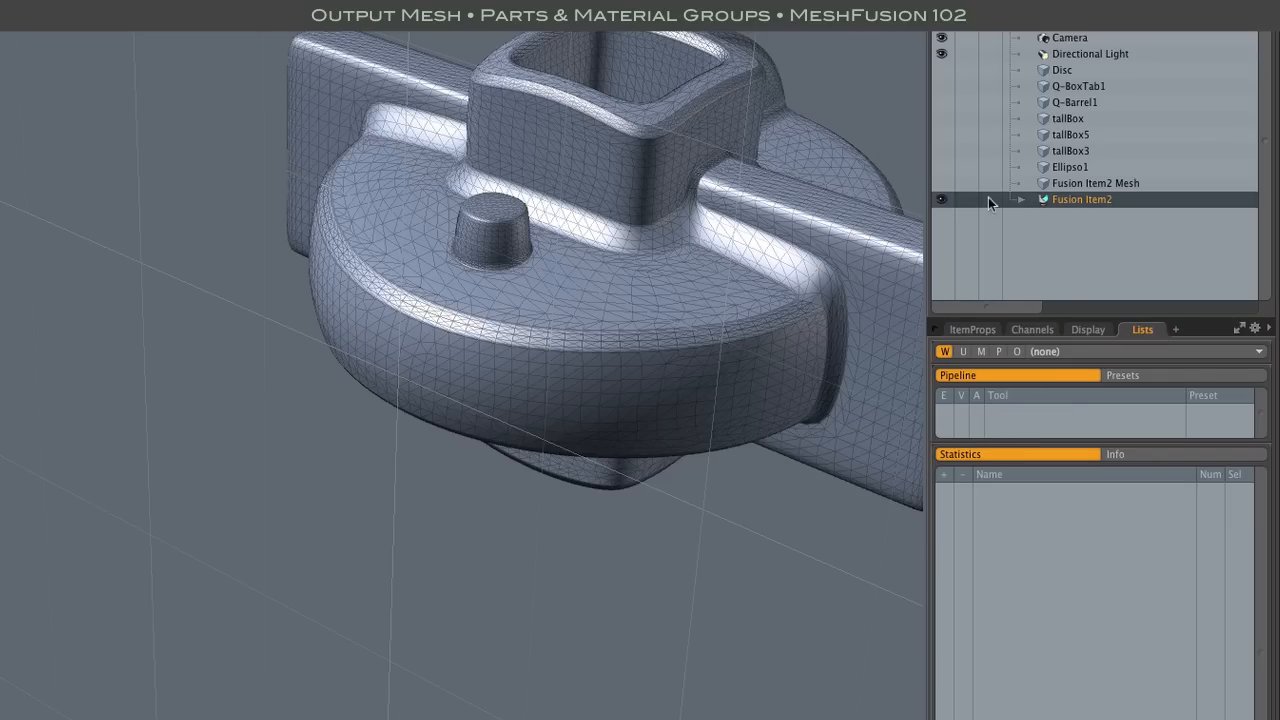
pyautogui.click(1094, 184)
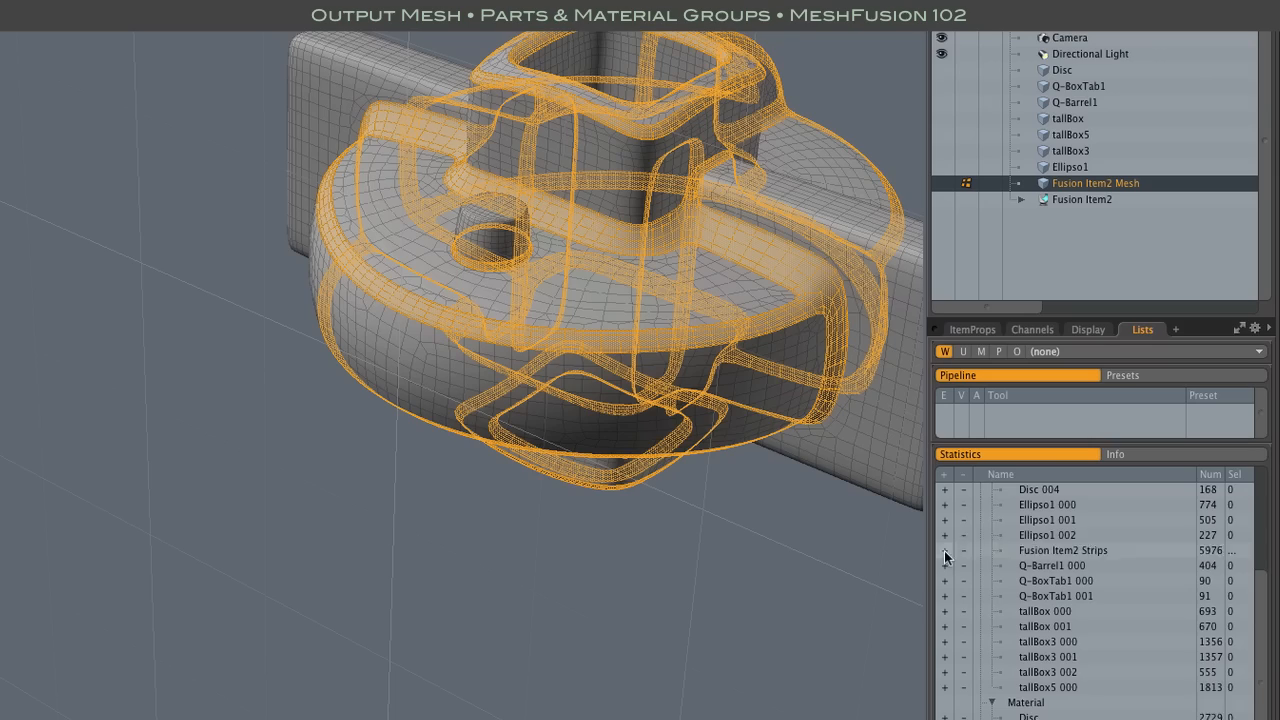
pyautogui.click(1064, 550)
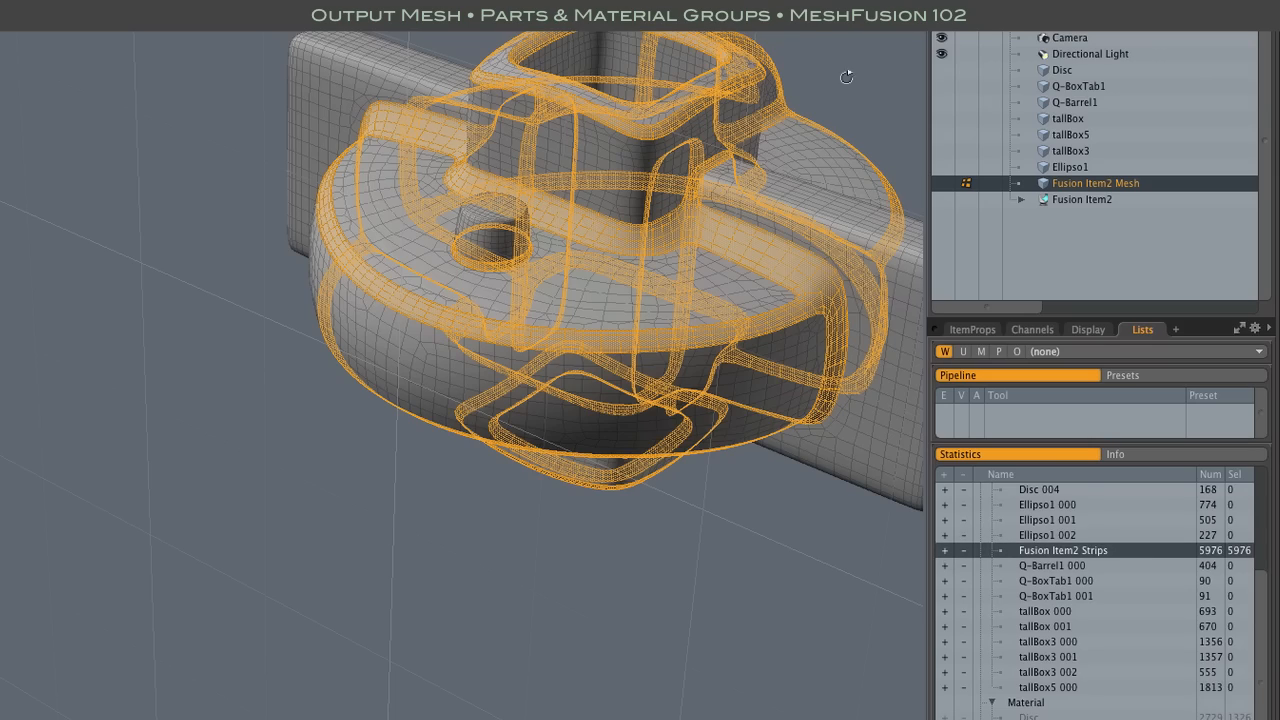
# Step: Orbit the model to examine the highlighted strip polygons from several angles
pyautogui.moveTo(846, 76); pyautogui.dragTo(460, 58)
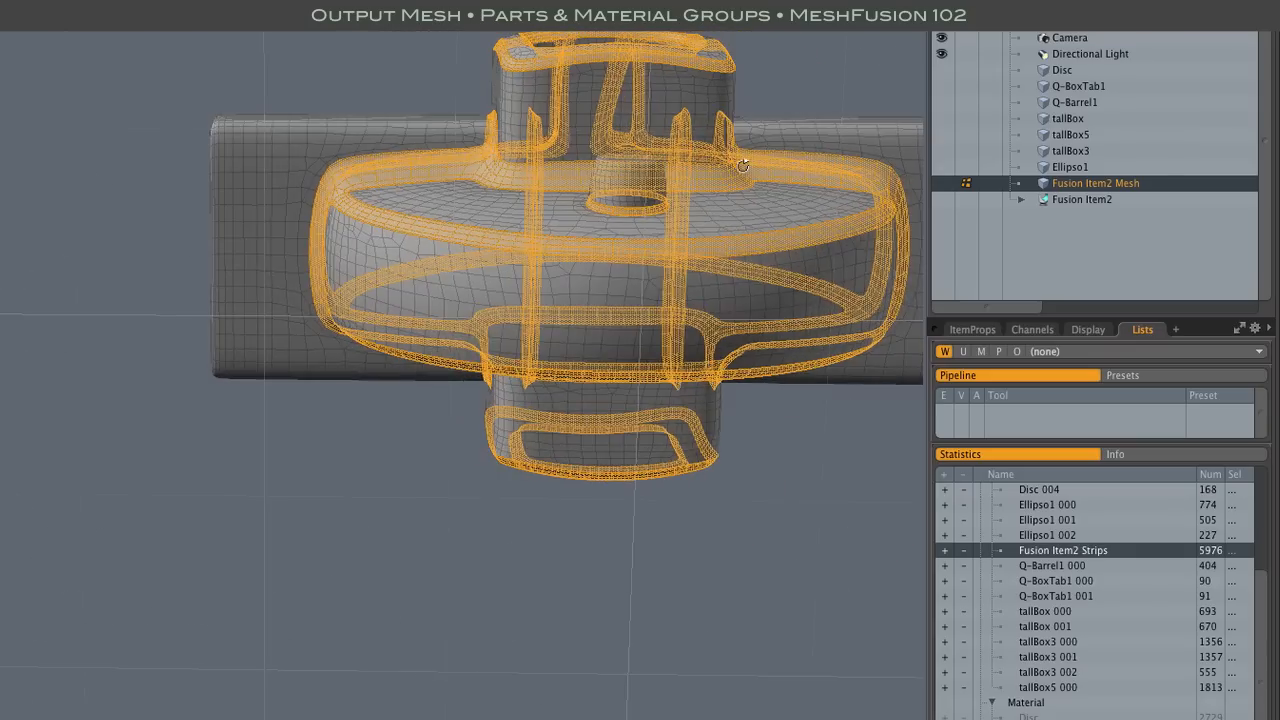
pyautogui.moveTo(740, 164); pyautogui.dragTo(612, 222)
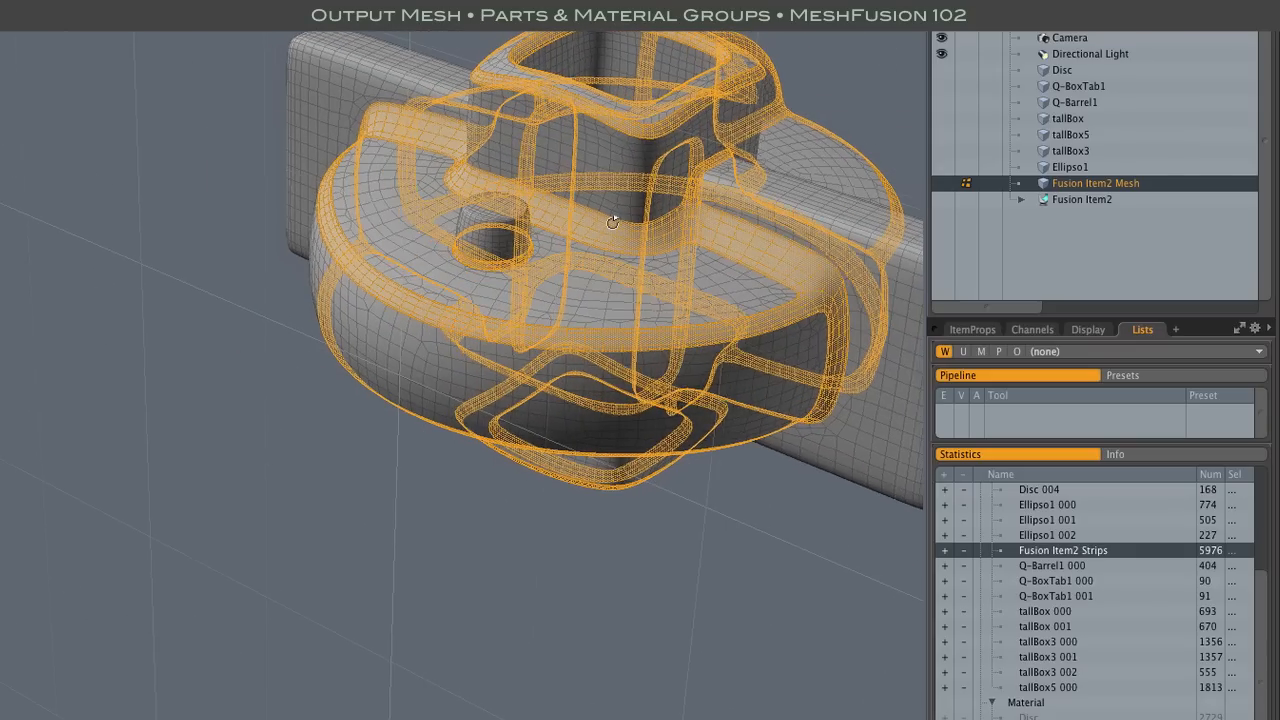
pyautogui.moveTo(612, 222); pyautogui.dragTo(624, 230)
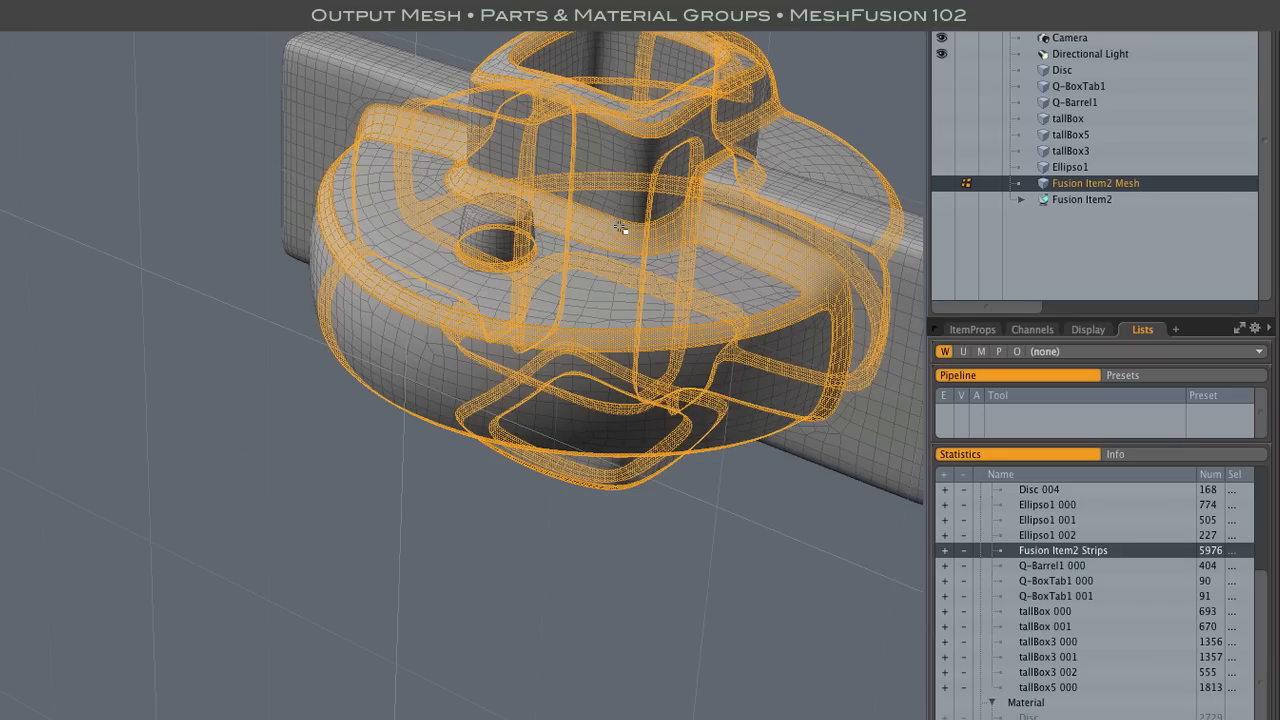
pyautogui.moveTo(724, 150)
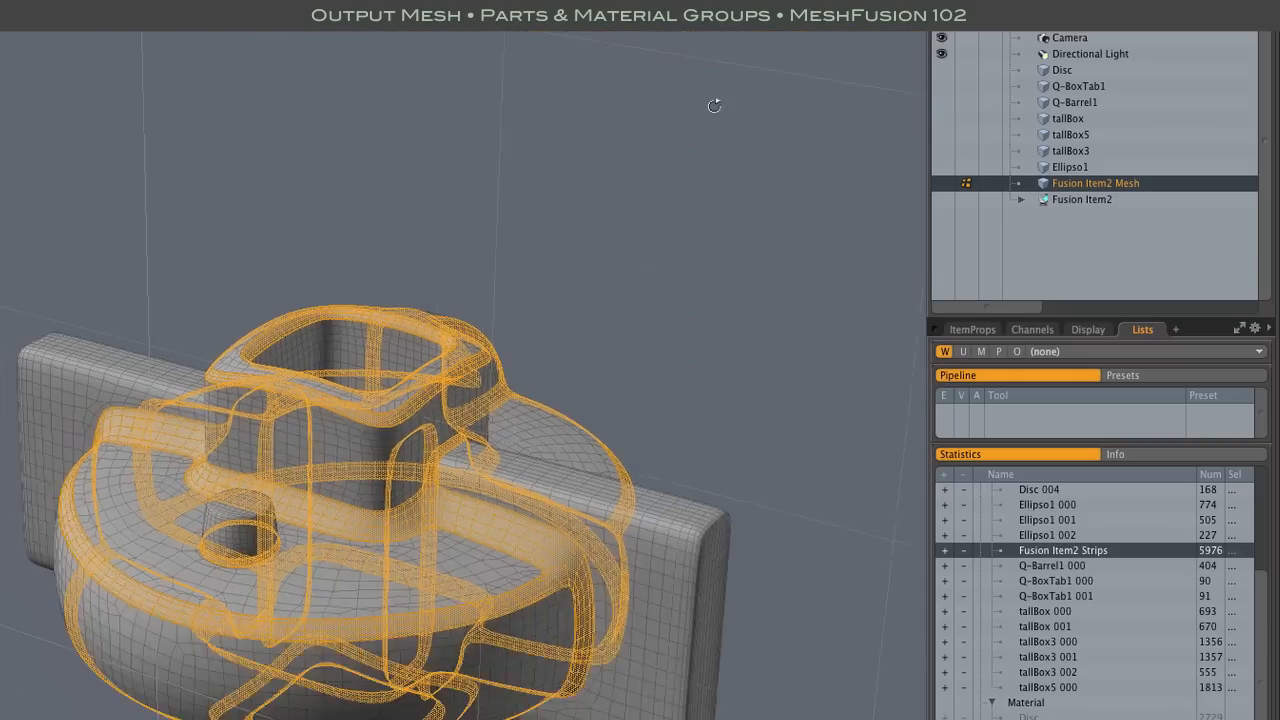
pyautogui.moveTo(712, 104); pyautogui.dragTo(660, 148)
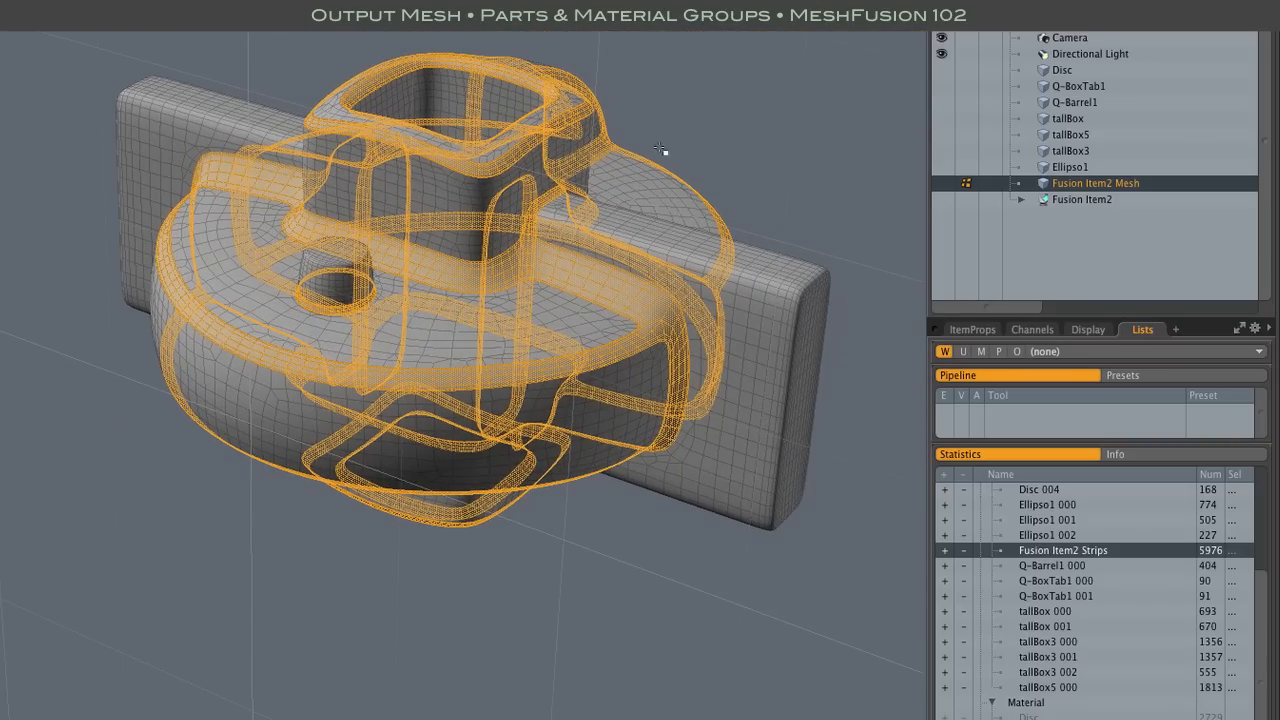